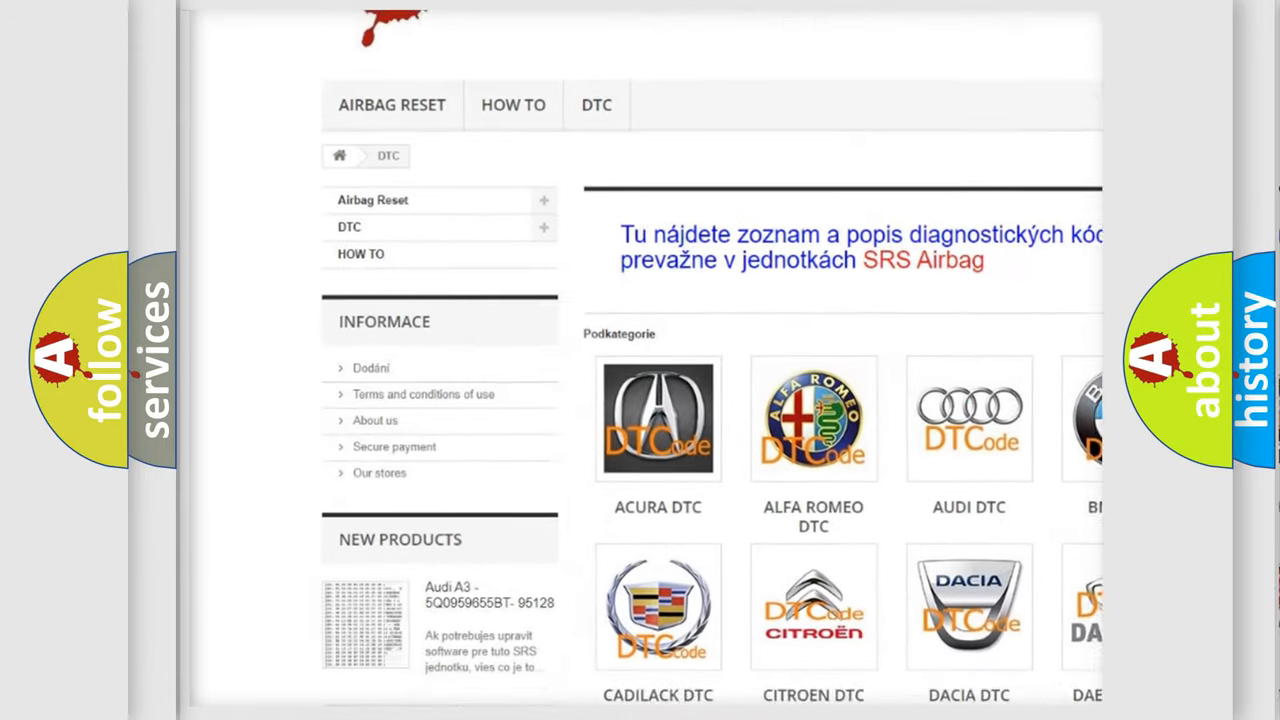
Scroll through the Ford DTC code list and back up to the top
{"action": "scroll", "scroll_direction": "down", "scroll_amount": 3}
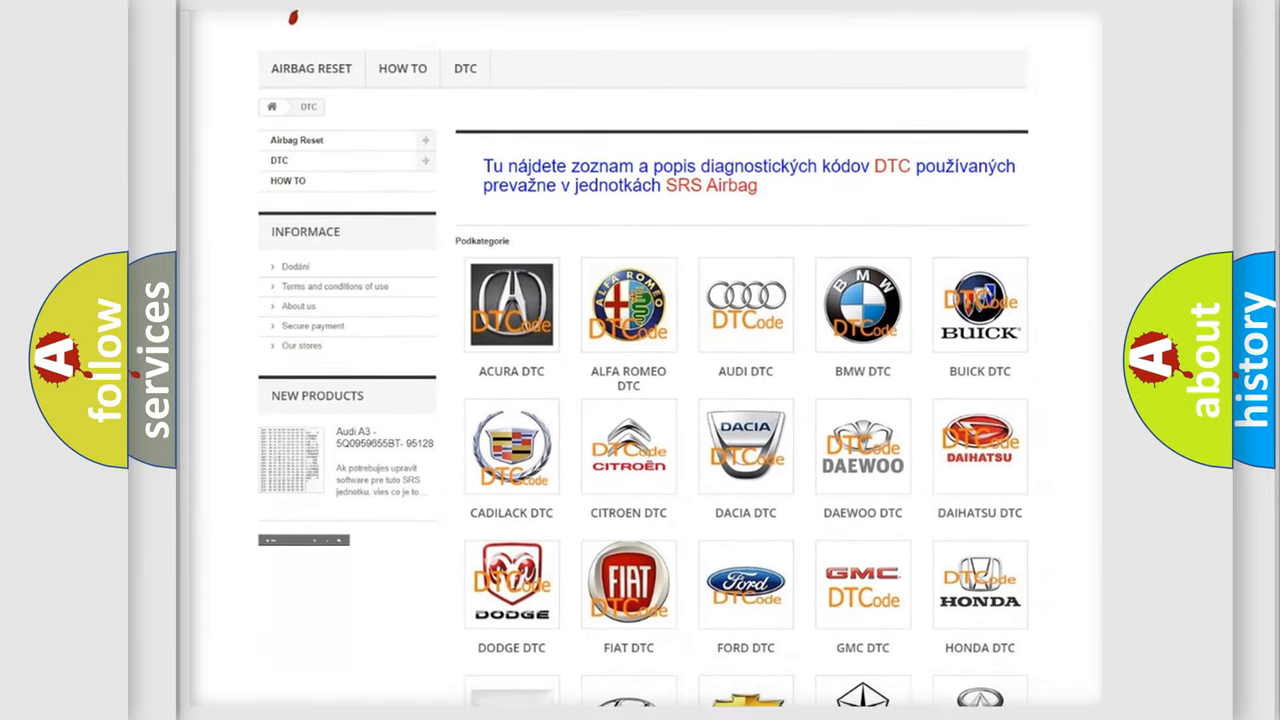
{"action": "scroll", "scroll_direction": "down", "scroll_amount": 3}
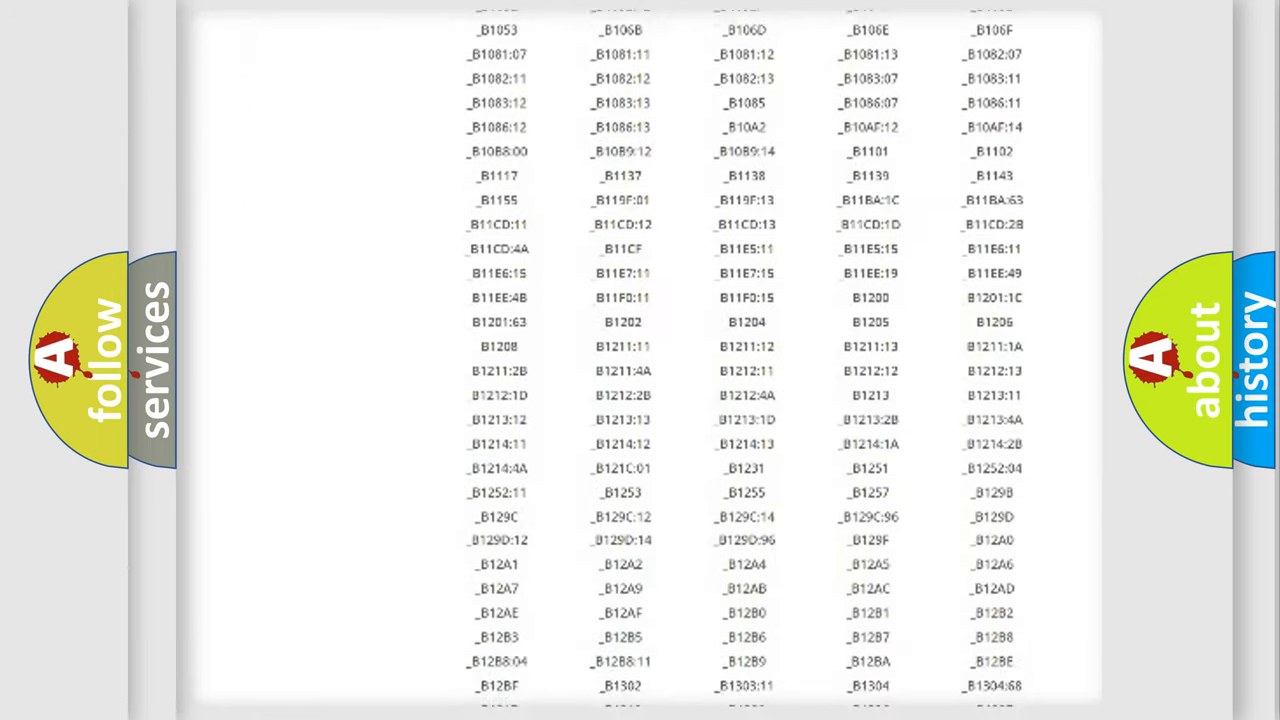
{"action": "scroll", "scroll_direction": "down", "scroll_amount": 3}
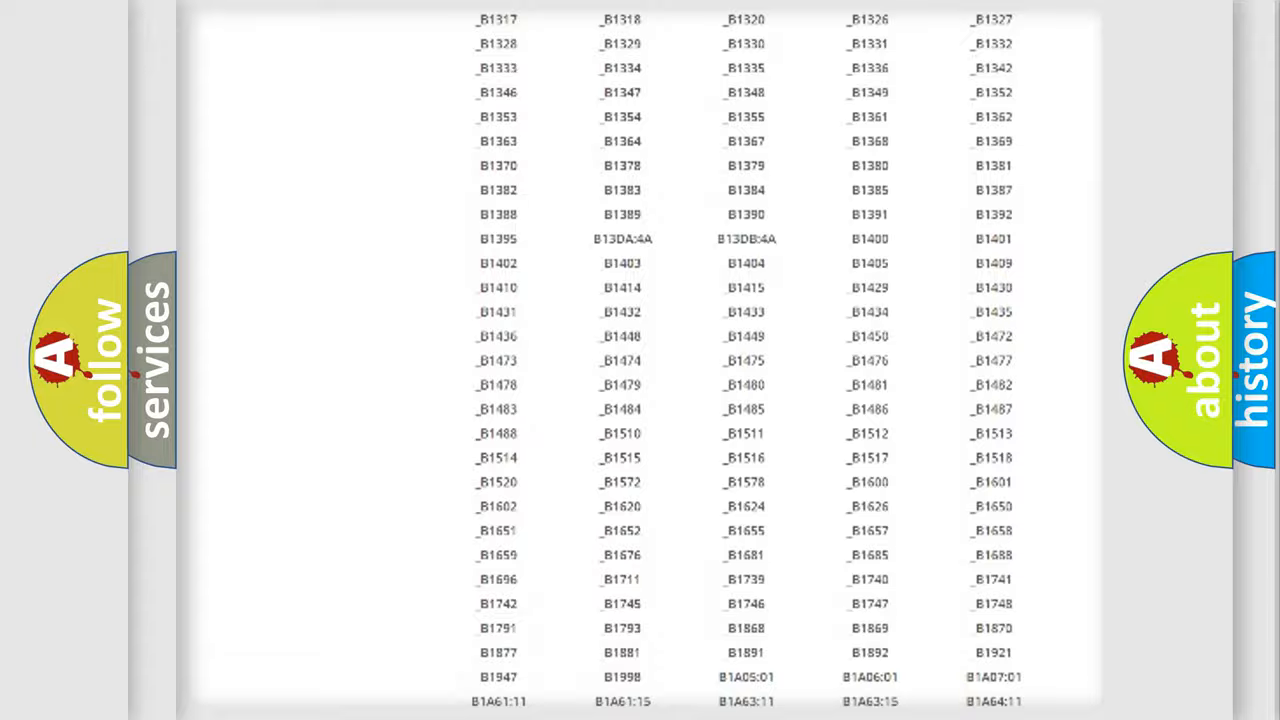
{"action": "scroll", "scroll_direction": "up", "scroll_amount": 3}
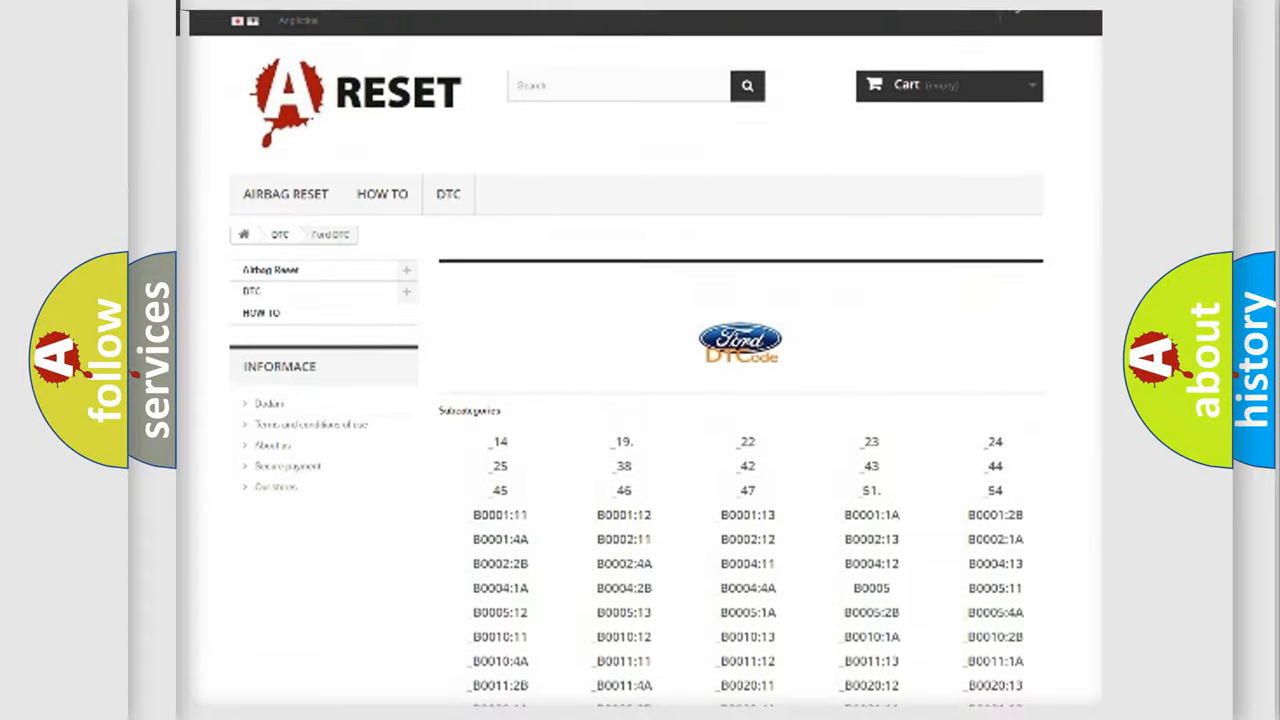
{"action": "scroll", "scroll_direction": "up", "scroll_amount": 3}
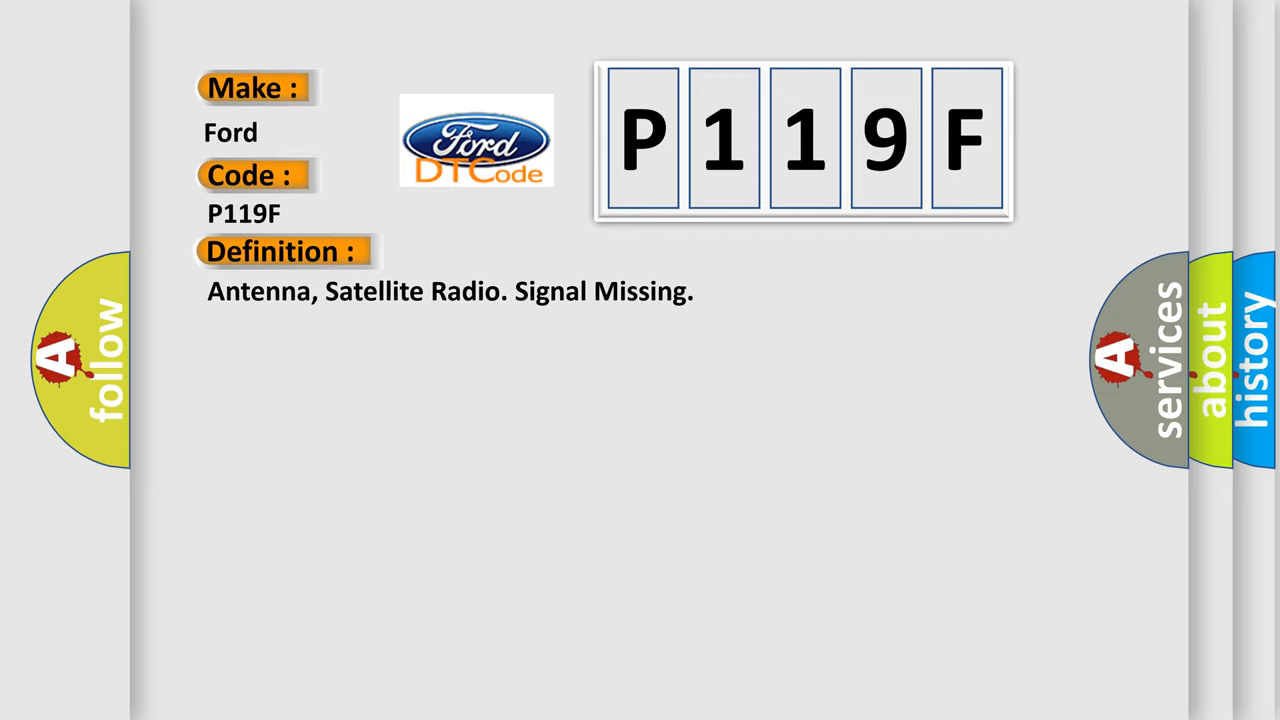
Reveal the P119F definition: Antenna, Satellite Radio. Signal Missing
{"action": "left_click", "coordinate": [520, 252]}
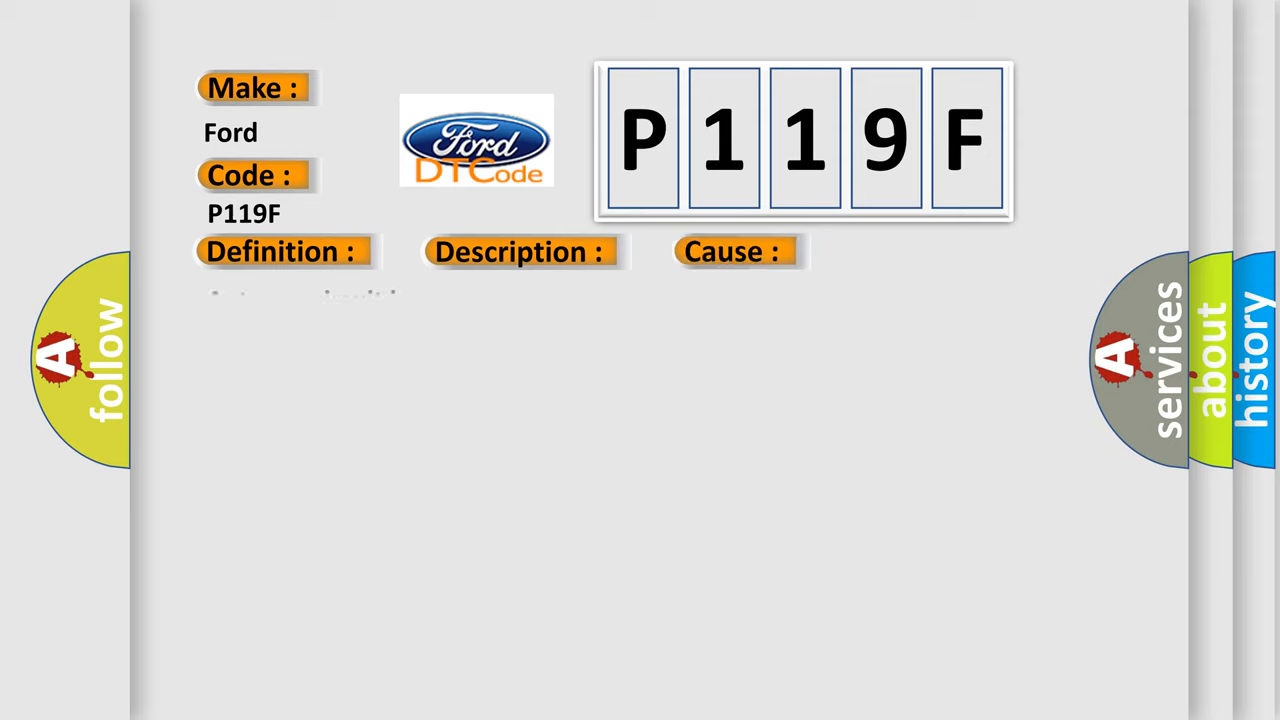
Show the P119F description 'Antenna circuit is open' under the Description and Cause headings
{"action": "left_click", "coordinate": [280, 252]}
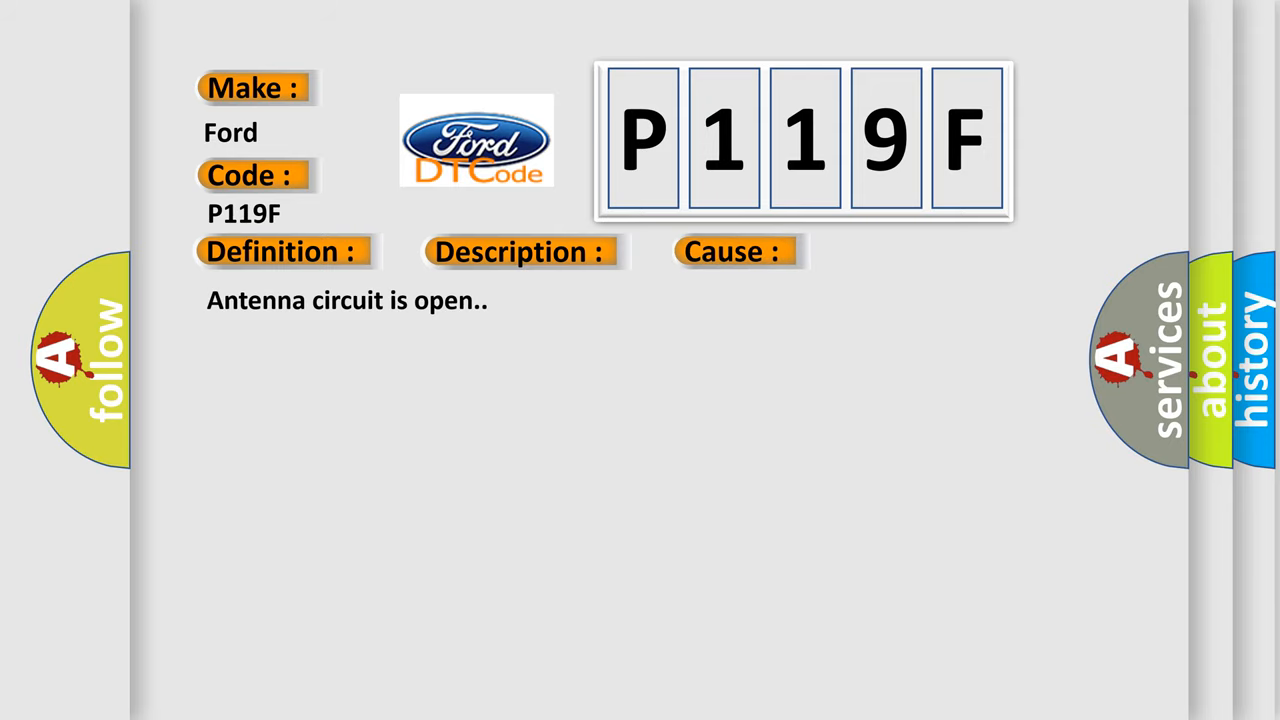